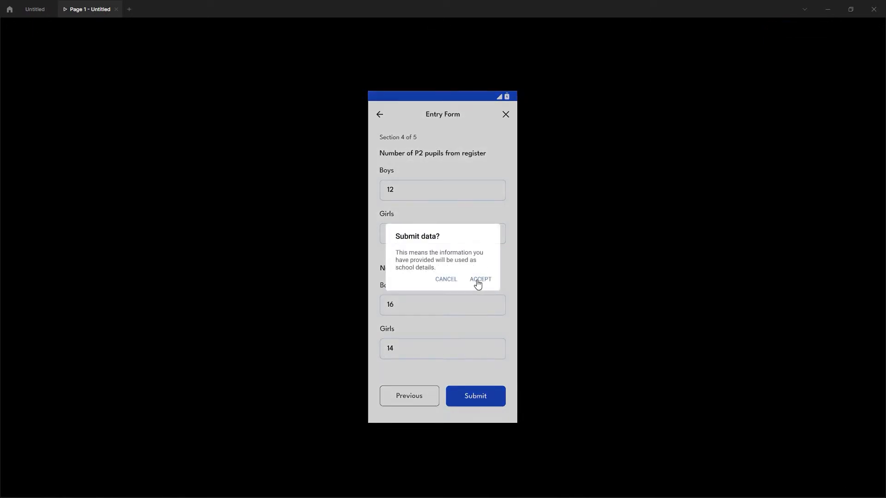
pyautogui.moveTo(446, 282)
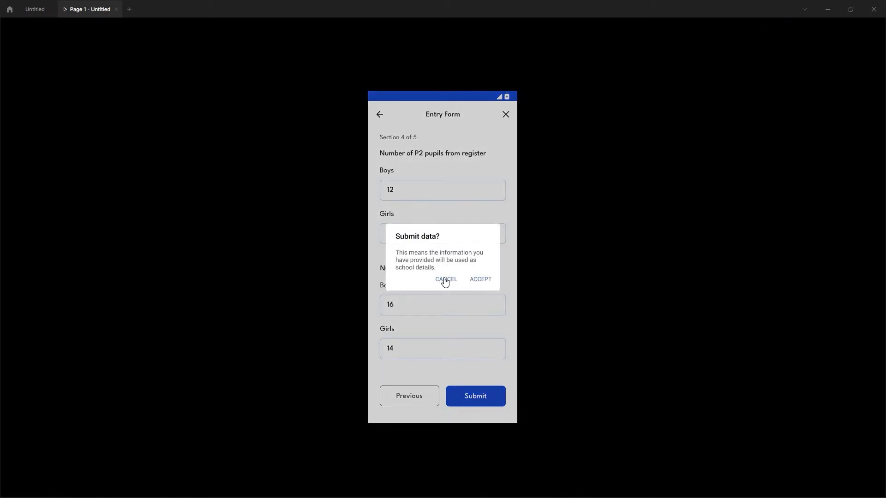
# Run the preview flow: Cancel the popup, Submit again, Accept, then OK to reach the Dashboard.
pyautogui.click(446, 278)
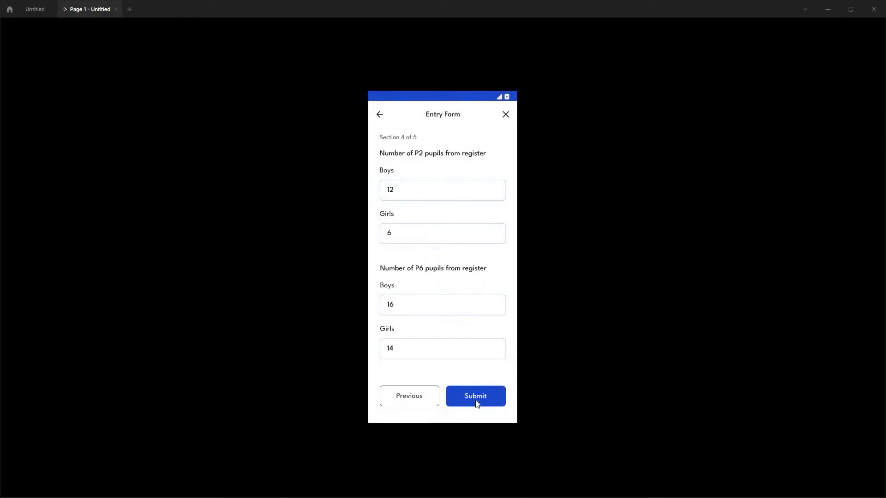
pyautogui.click(475, 396)
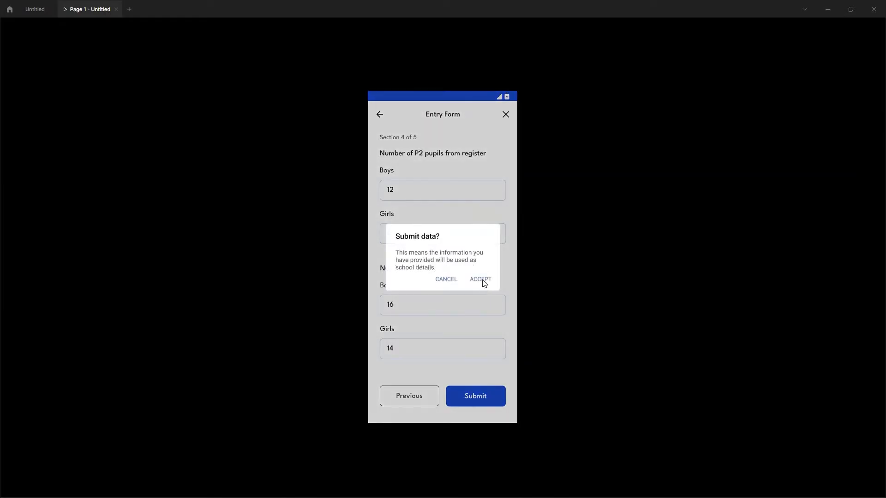
pyautogui.click(480, 278)
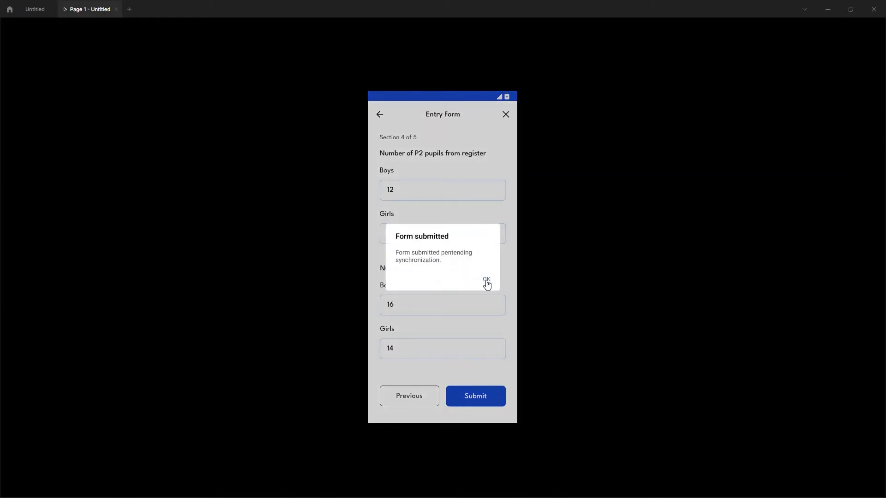
pyautogui.click(486, 280)
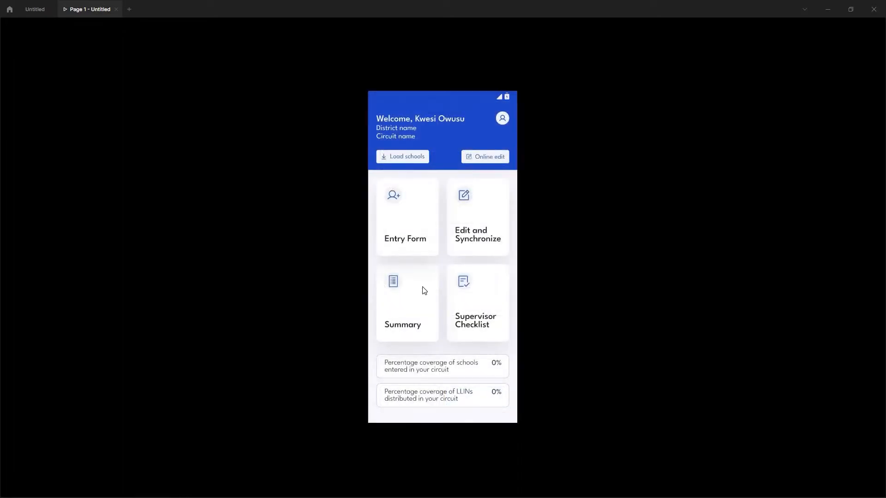
# Leave the preview (Esc) and show the Prototype settings in the editor.
pyautogui.press('Escape')
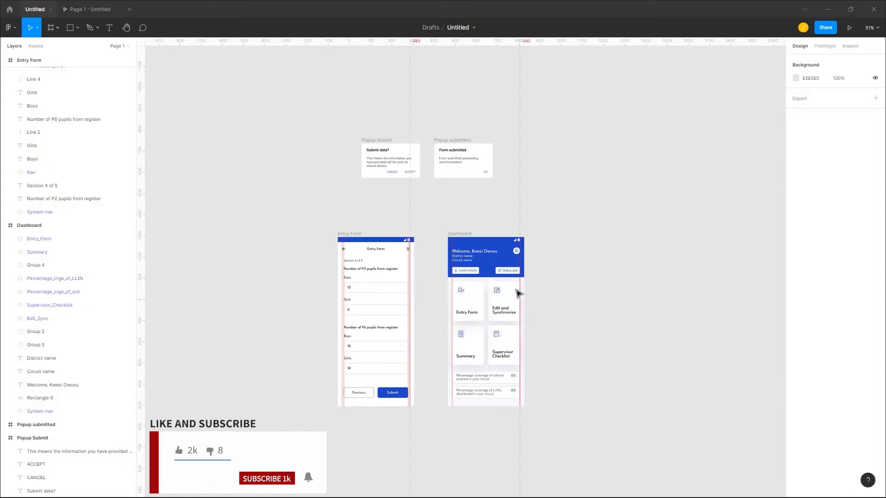
pyautogui.moveTo(811, 58)
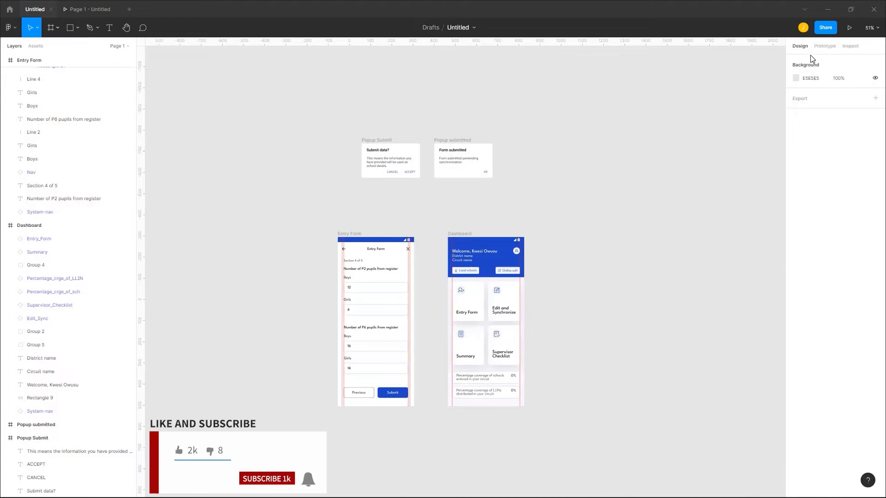
pyautogui.click(824, 46)
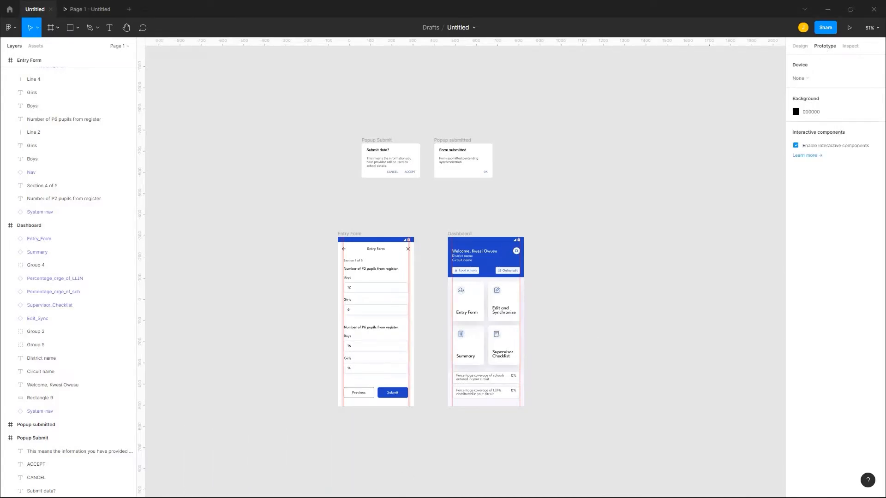
pyautogui.moveTo(615, 374)
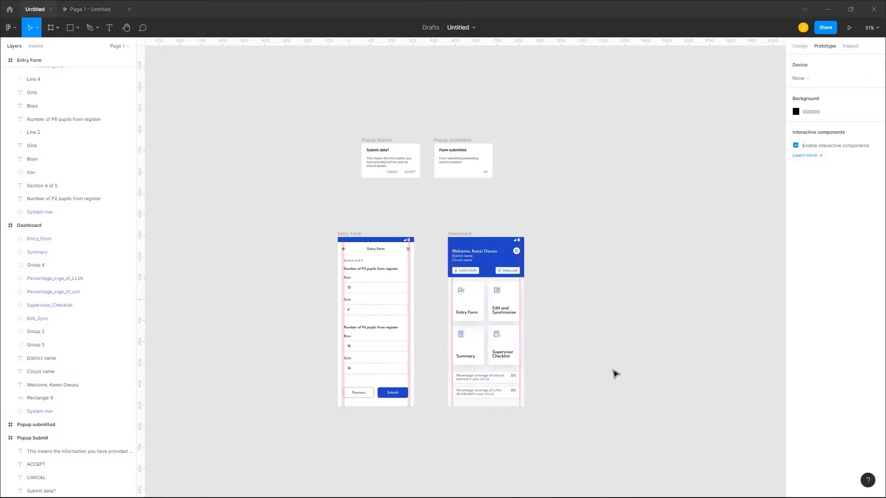
pyautogui.moveTo(739, 189)
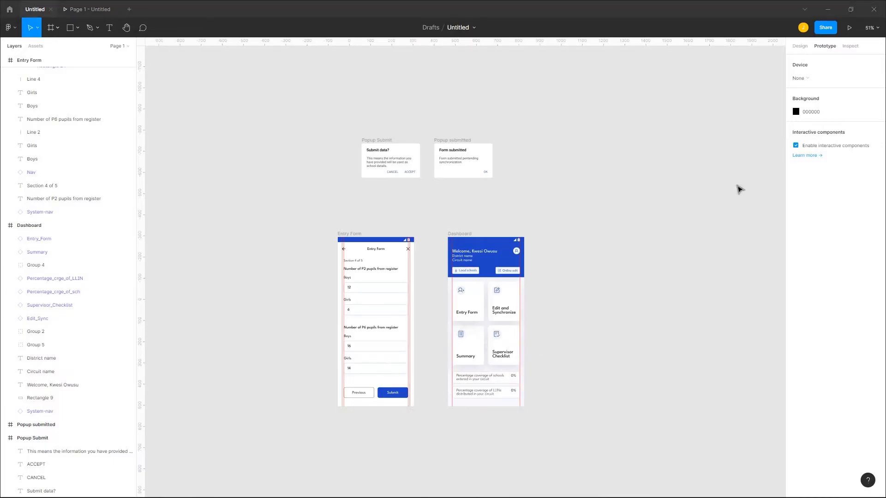
pyautogui.moveTo(440, 407)
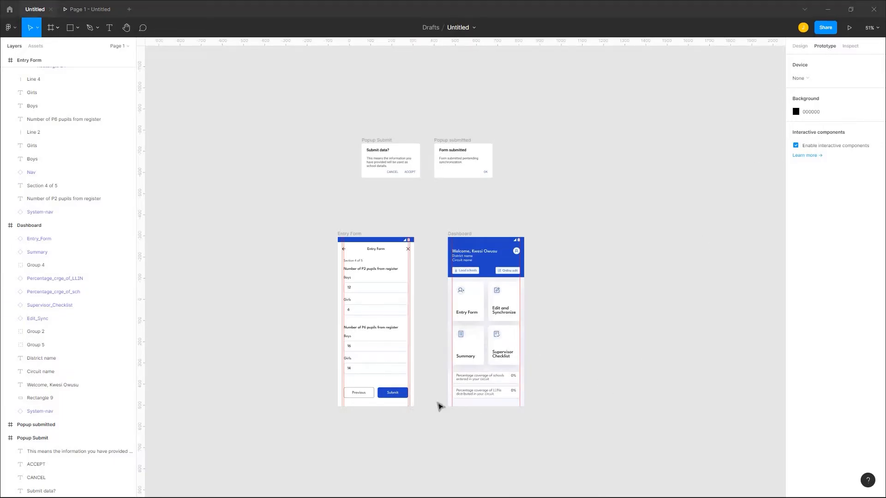
# Give the Entry Form's Submit button an On click interaction and review its action choices.
pyautogui.click(391, 392)
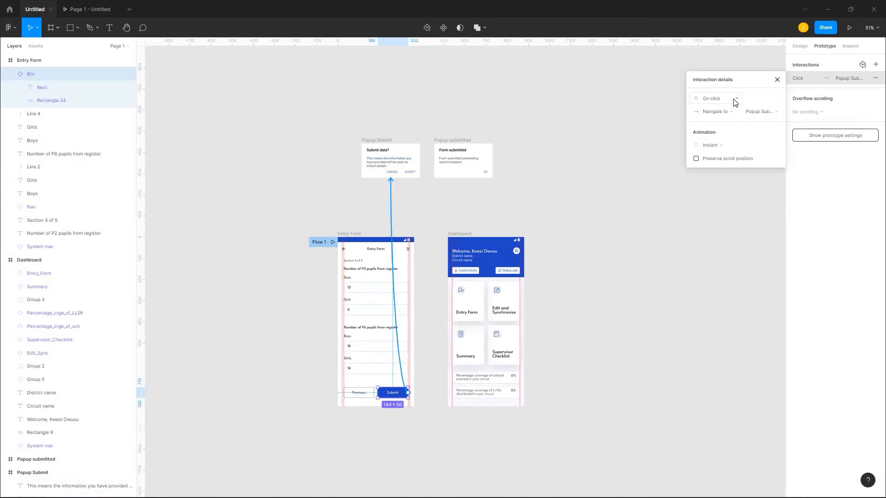
pyautogui.click(715, 99)
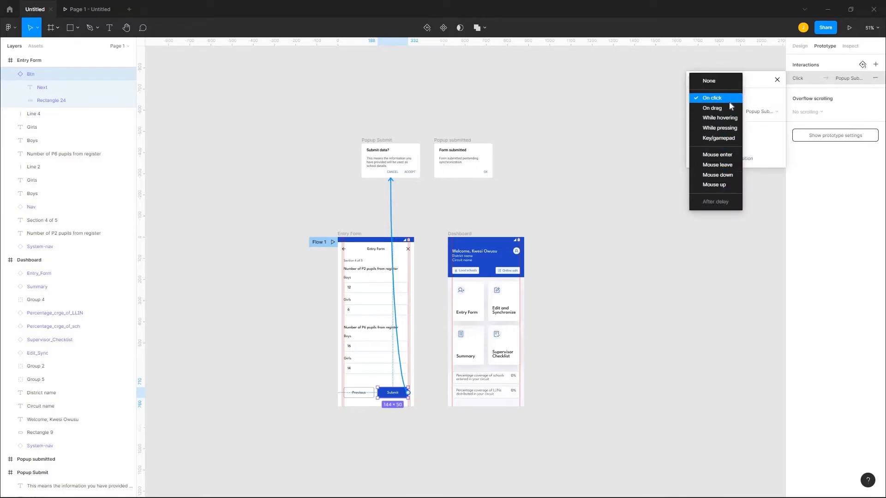
pyautogui.click(712, 97)
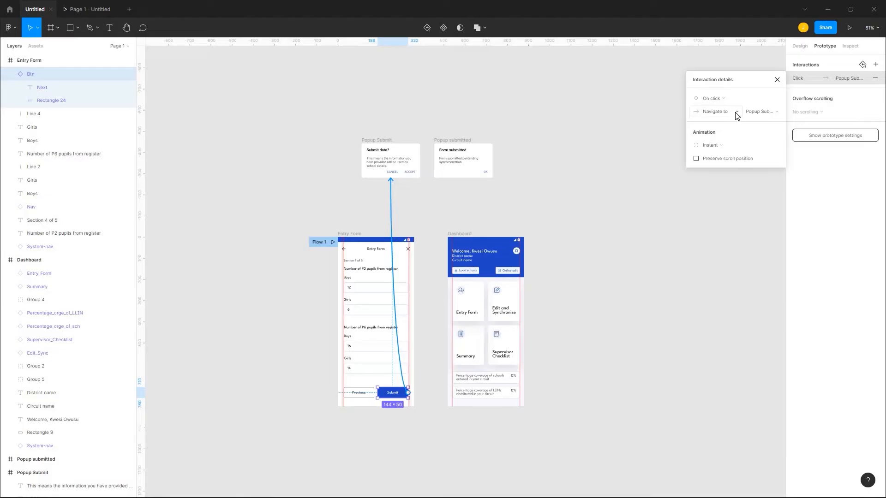
pyautogui.click(716, 112)
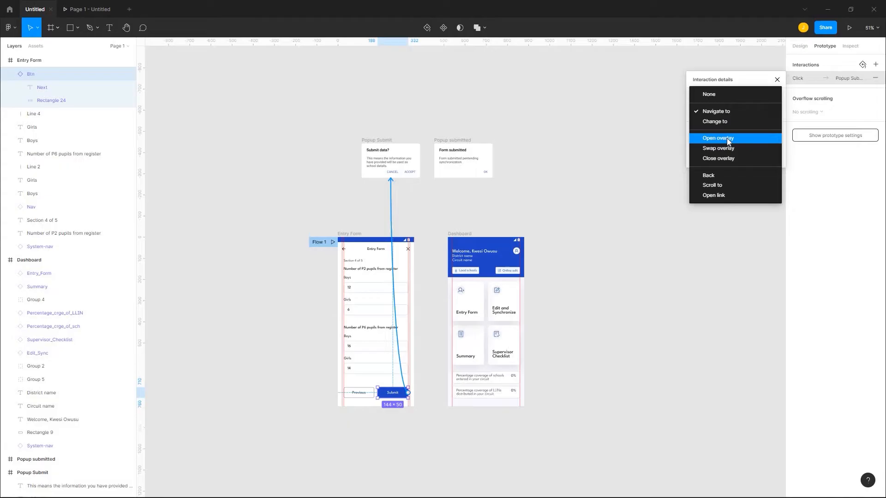
# Make Submit open the Submit data popup as a centered overlay without outside-click closing.
pyautogui.click(718, 137)
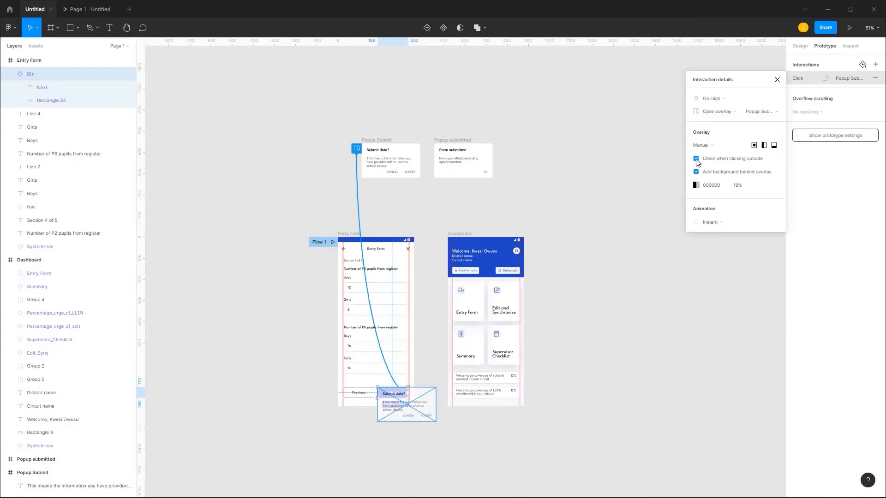
pyautogui.click(696, 159)
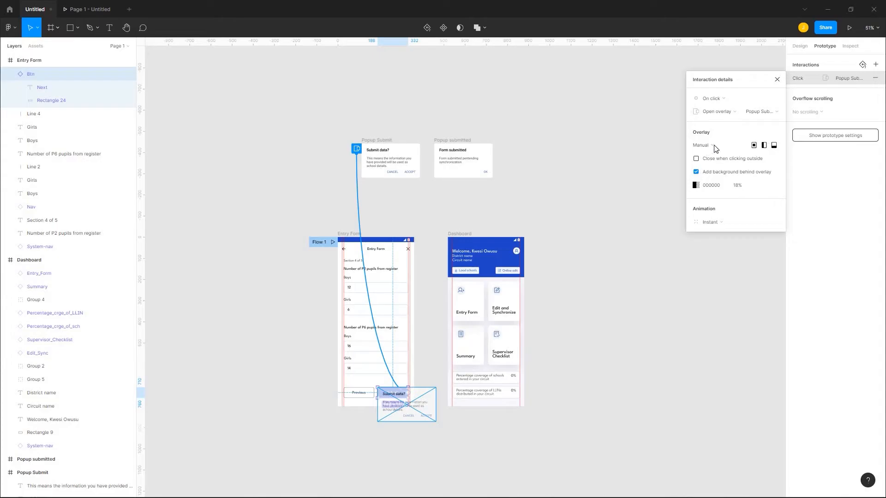
pyautogui.click(711, 145)
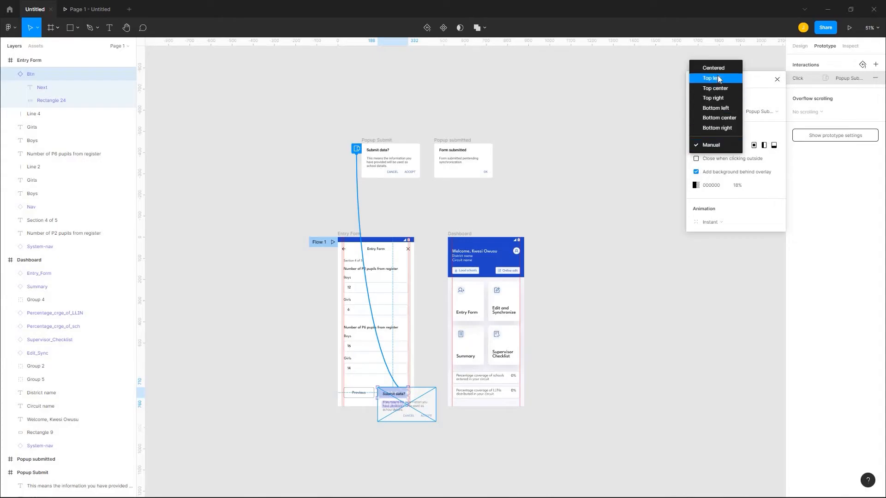
pyautogui.moveTo(713, 98)
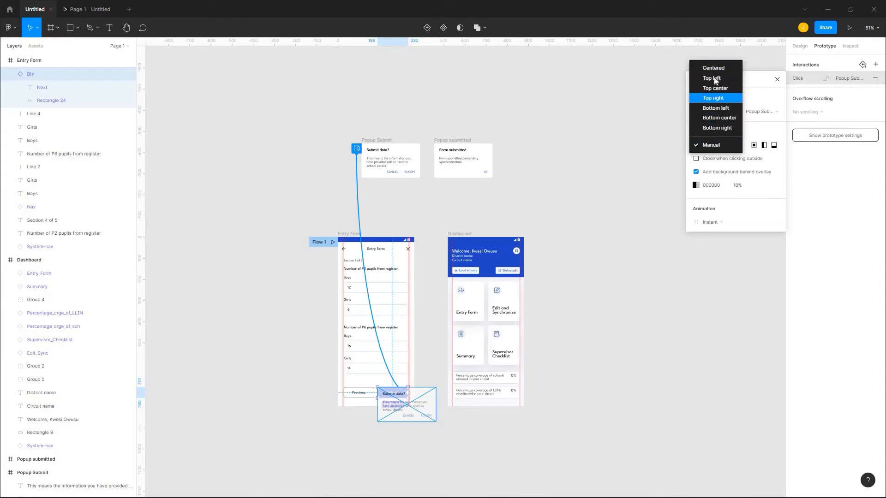
pyautogui.moveTo(715, 108)
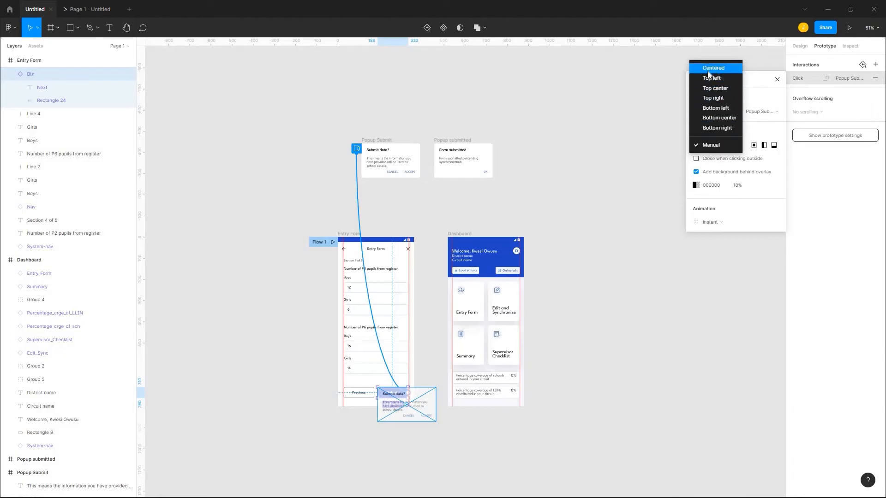
pyautogui.click(713, 68)
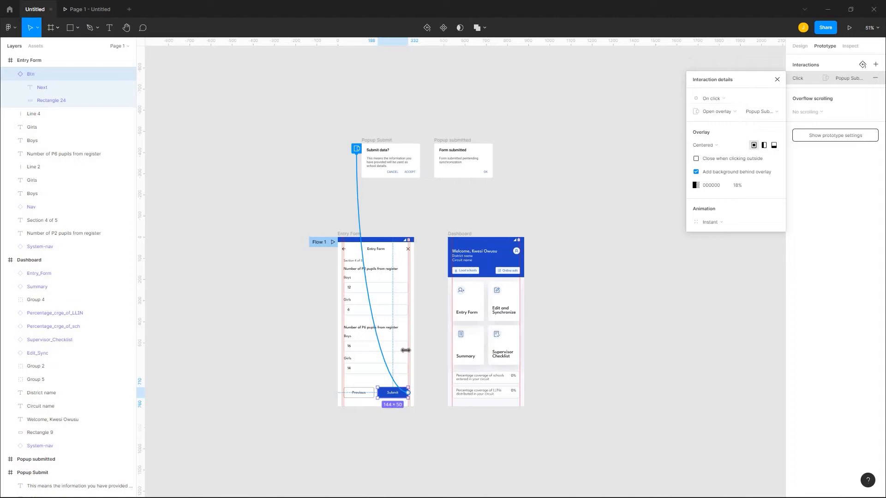
pyautogui.moveTo(731, 229)
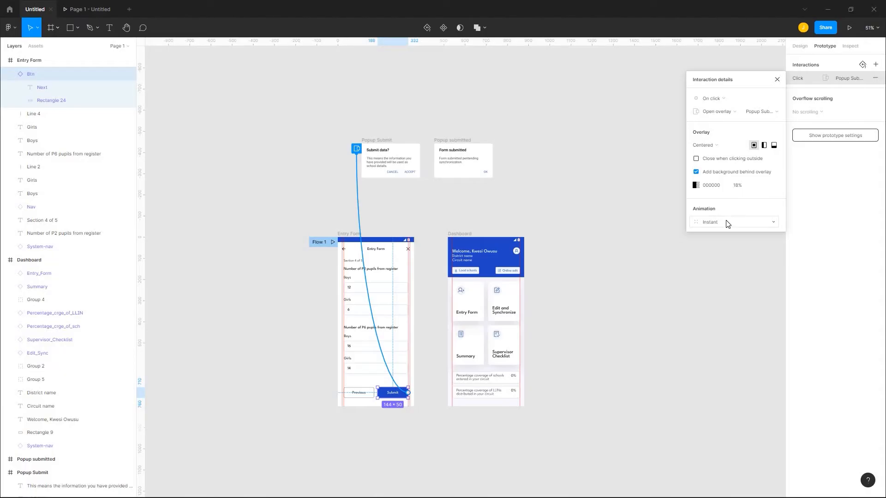
# Animate the overlay with a 300 ms Dissolve using Ease in and out.
pyautogui.click(735, 222)
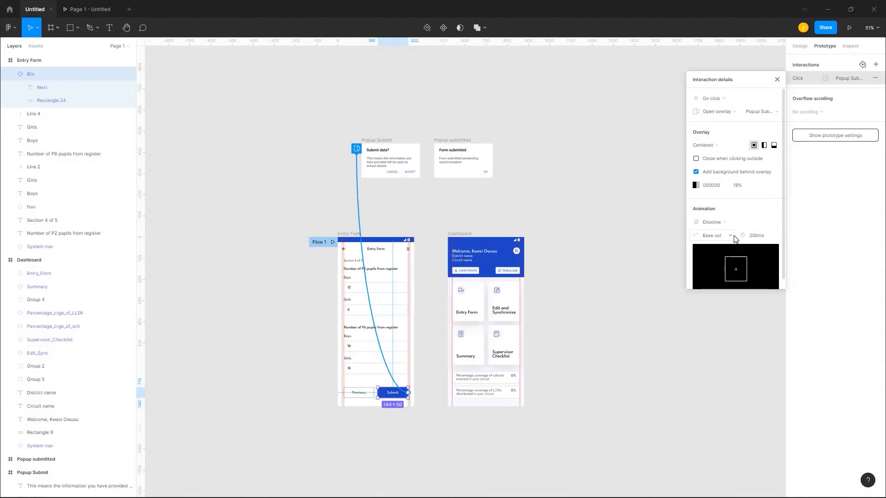
pyautogui.click(713, 235)
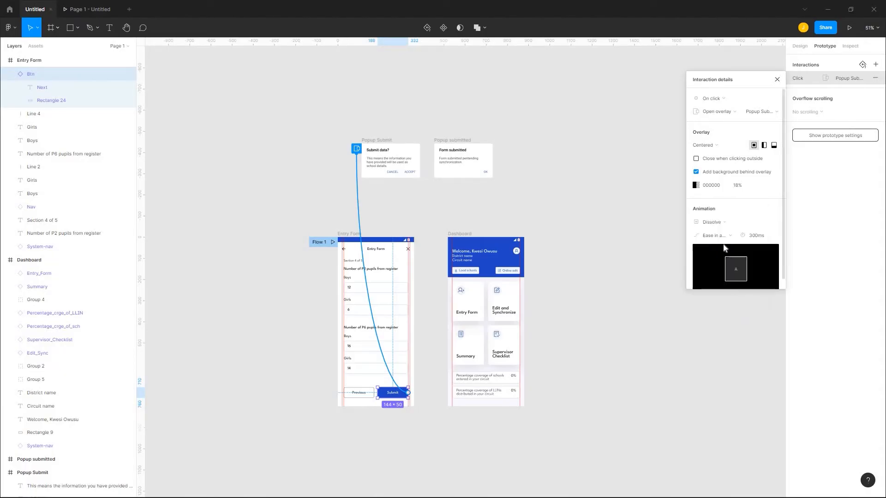
pyautogui.click(776, 79)
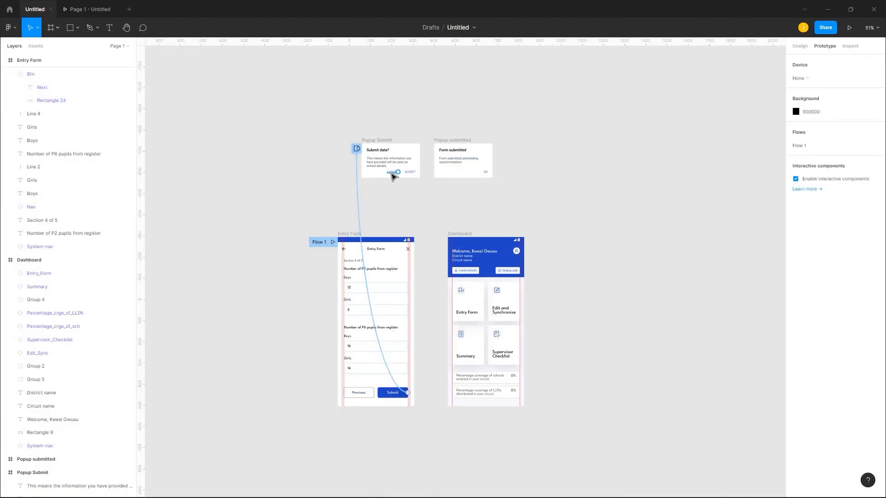
# Link CANCEL back to the Entry Form and select ACCEPT for the Popup submitted link.
pyautogui.click(389, 172)
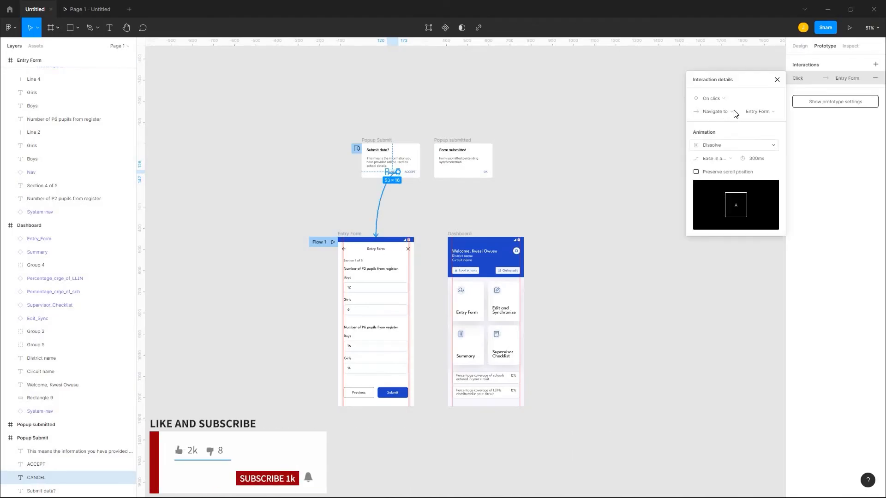
pyautogui.moveTo(522, 182)
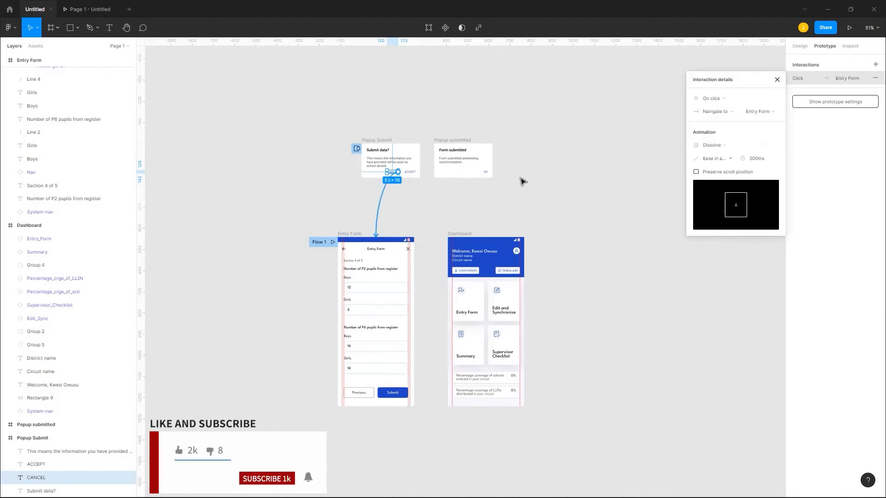
pyautogui.click(776, 79)
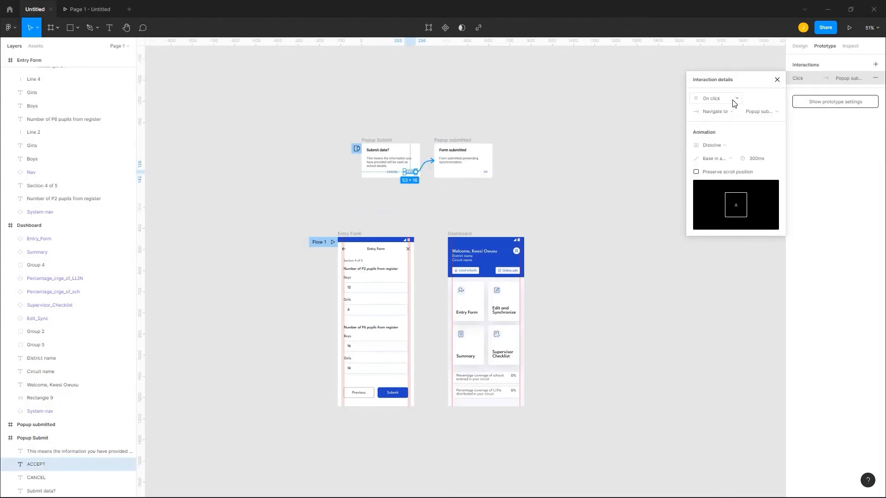
# Set ACCEPT's On click action to Swap overlay to the Form submitted popup.
pyautogui.click(715, 98)
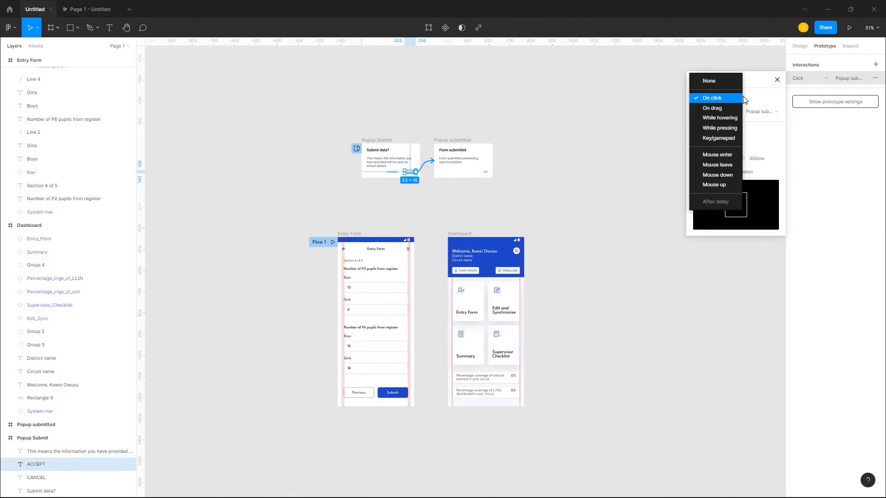
pyautogui.click(763, 112)
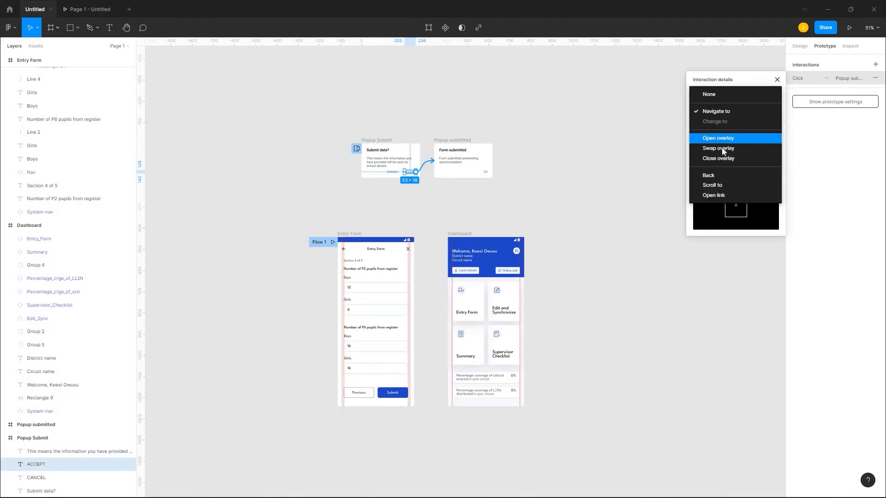
pyautogui.click(717, 148)
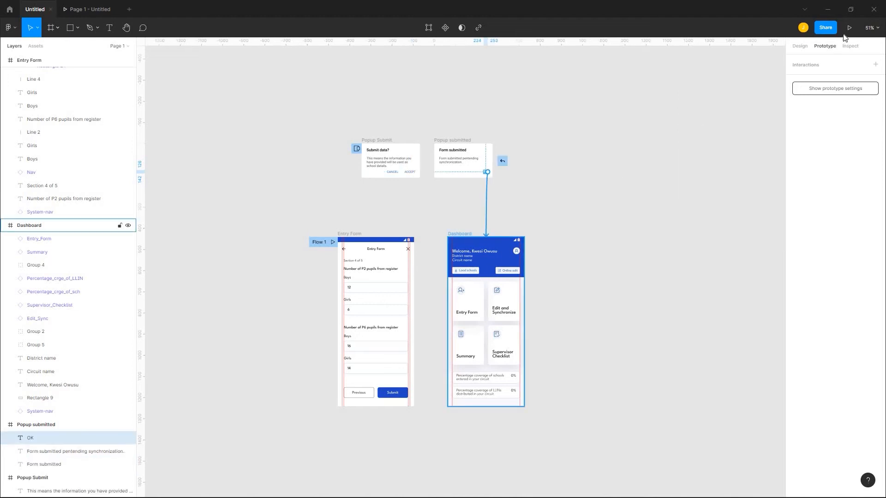
# Present the prototype and test Submit, CANCEL, Submit, ACCEPT and OK back to Dashboard.
pyautogui.click(849, 26)
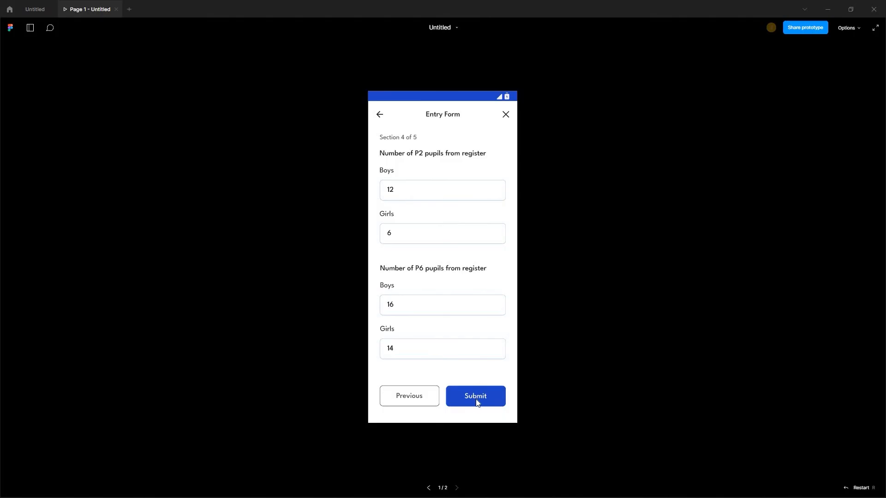
pyautogui.click(474, 396)
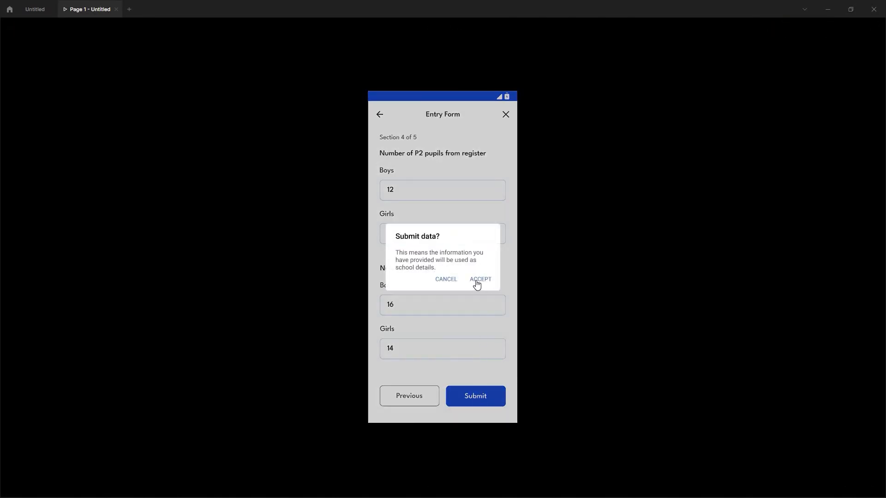
pyautogui.moveTo(445, 281)
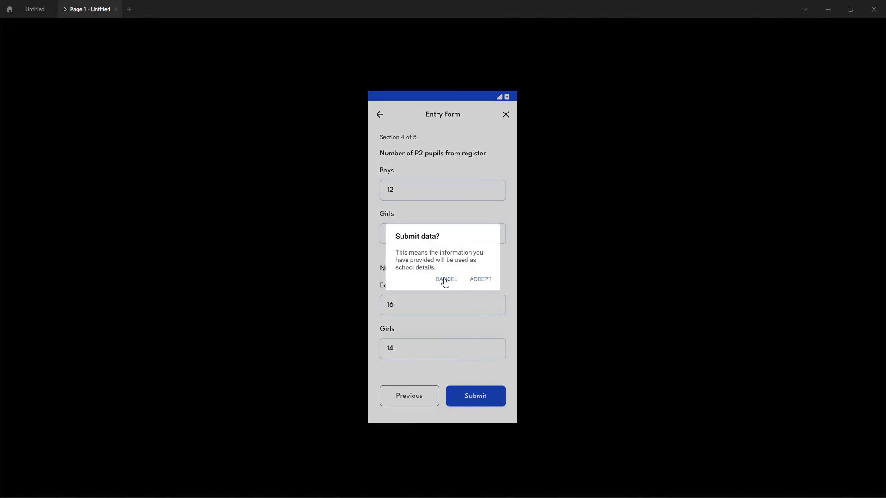
pyautogui.click(445, 278)
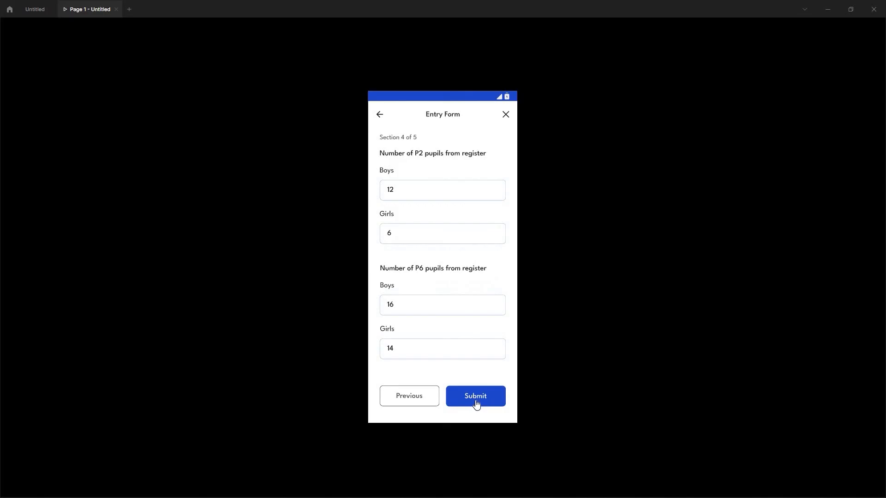
pyautogui.click(474, 396)
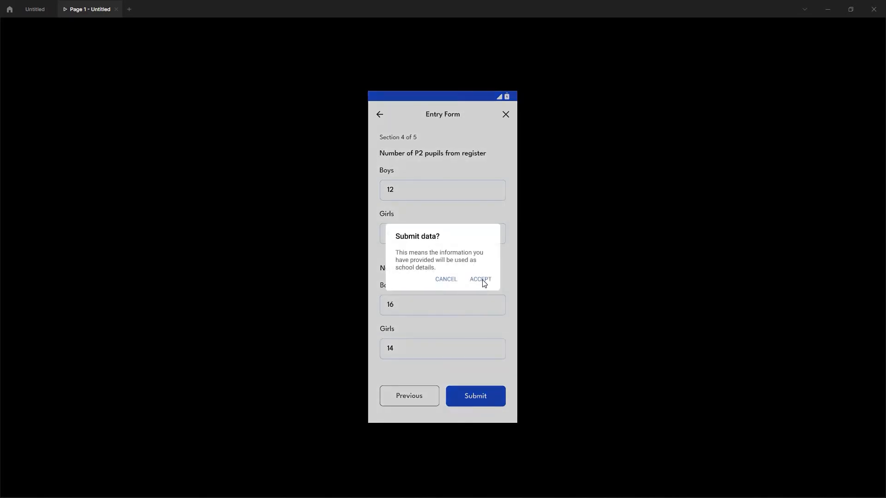
pyautogui.click(480, 278)
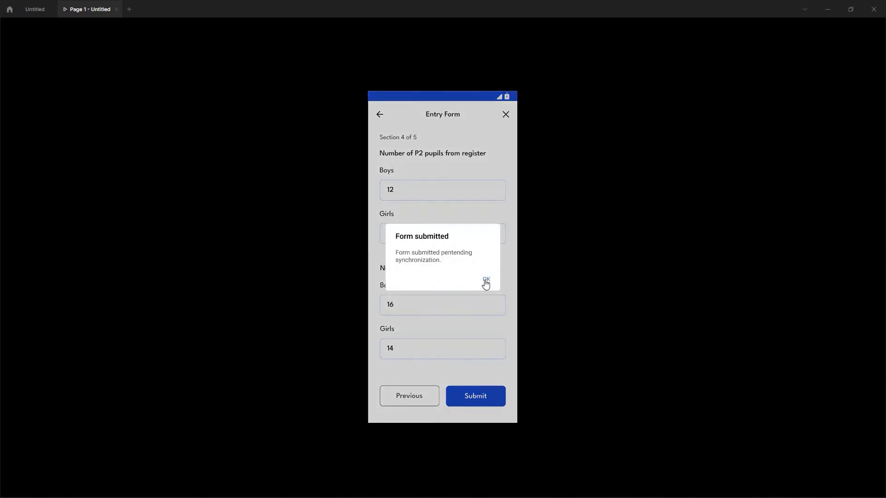
pyautogui.click(484, 279)
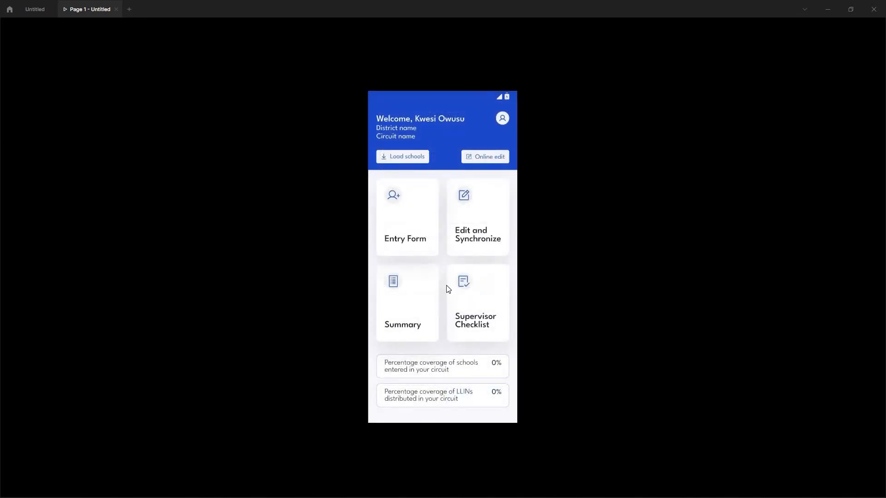